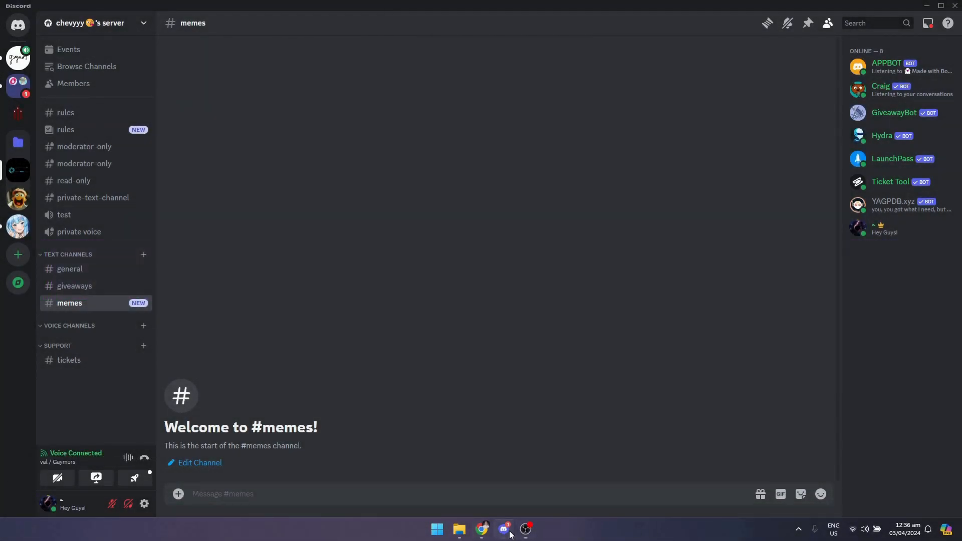
# - Switch to Google Chrome to reach the Reminder Bot home page
pyautogui.click(482, 529)
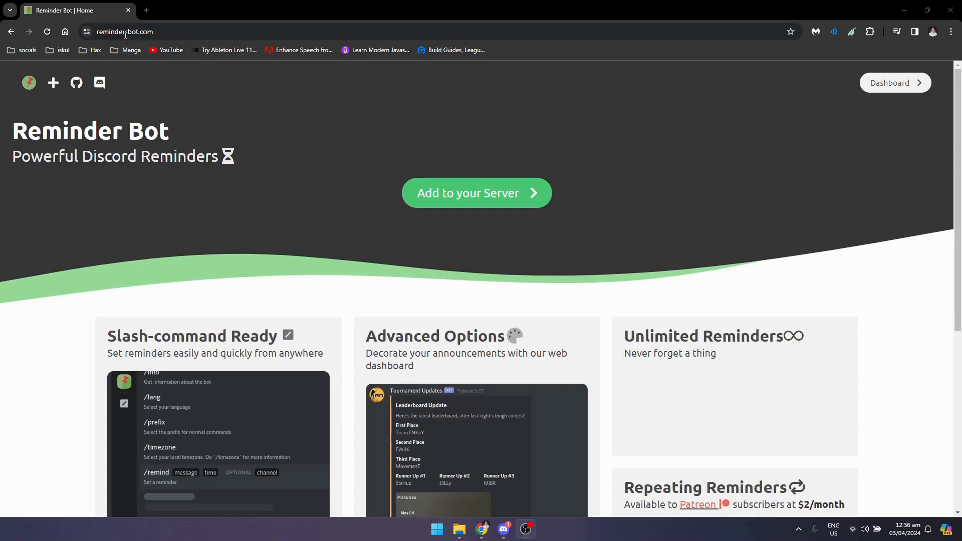
pyautogui.moveTo(344, 213)
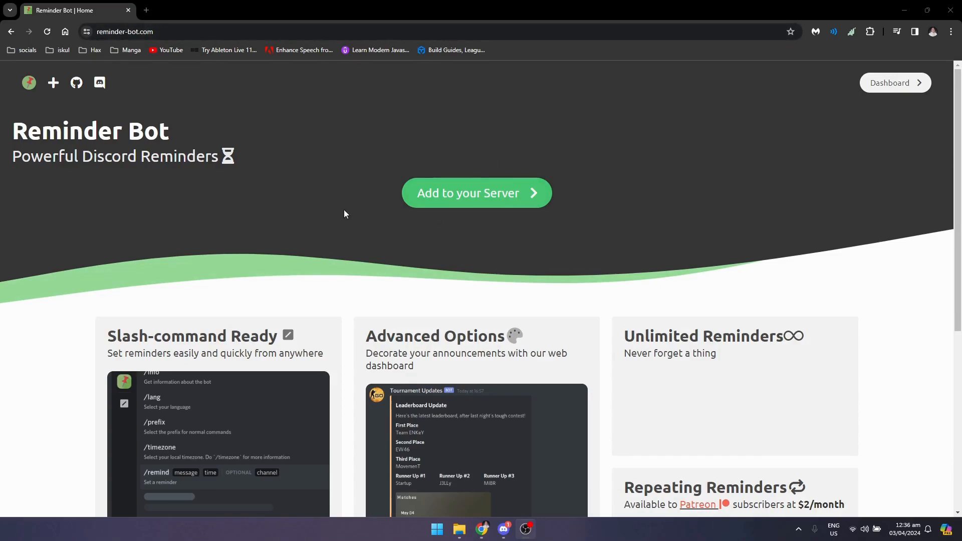
pyautogui.moveTo(378, 189)
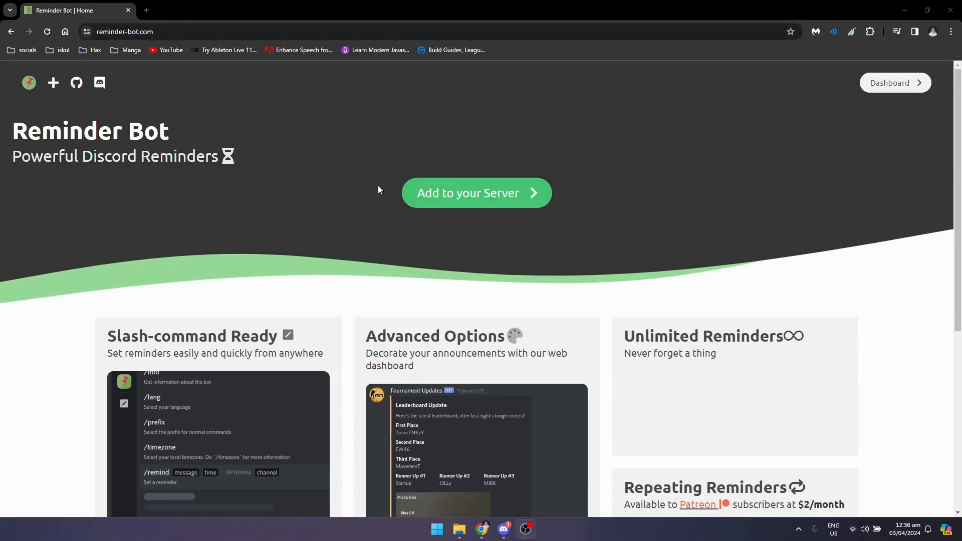
pyautogui.moveTo(466, 212)
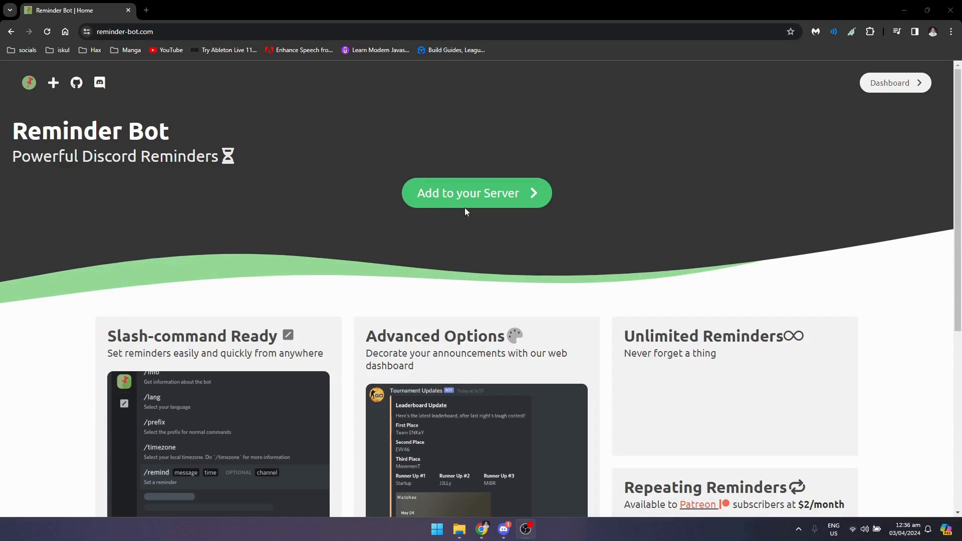
# - Authorize Reminder Bot onto the server, then go to the #general message box
pyautogui.click(476, 193)
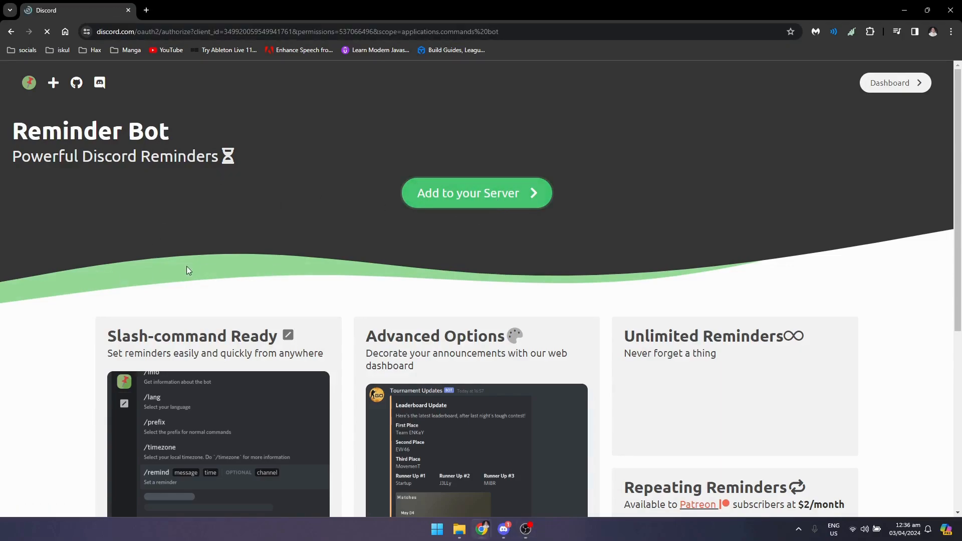
pyautogui.click(476, 192)
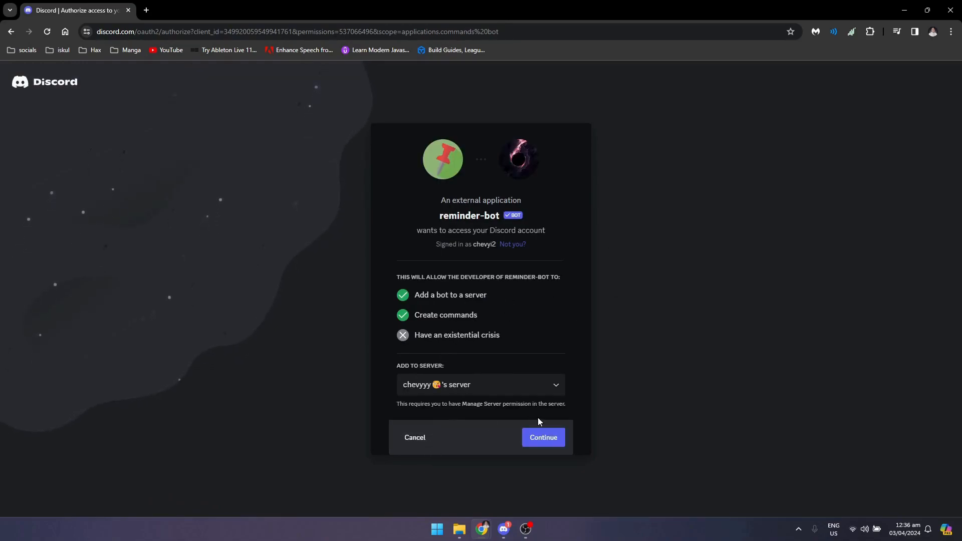
pyautogui.click(543, 437)
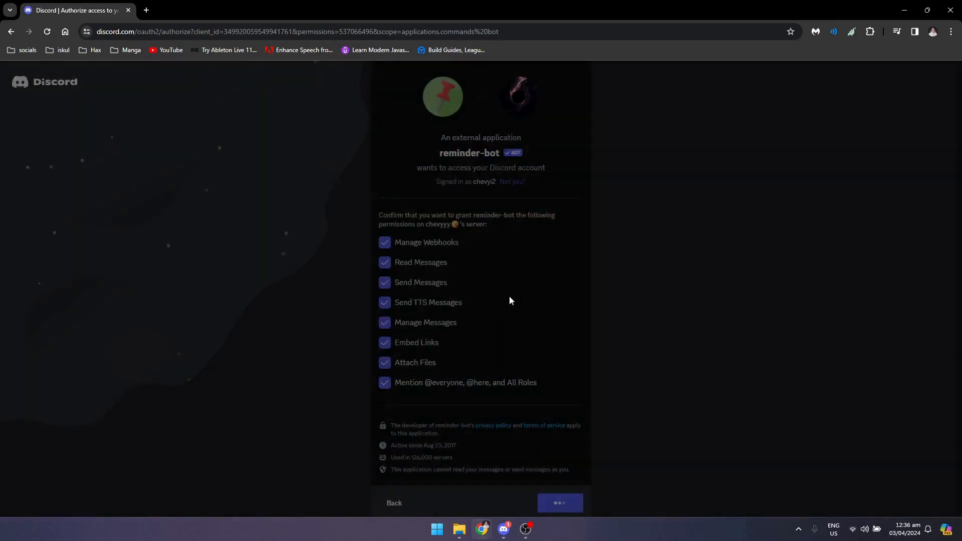
pyautogui.click(560, 502)
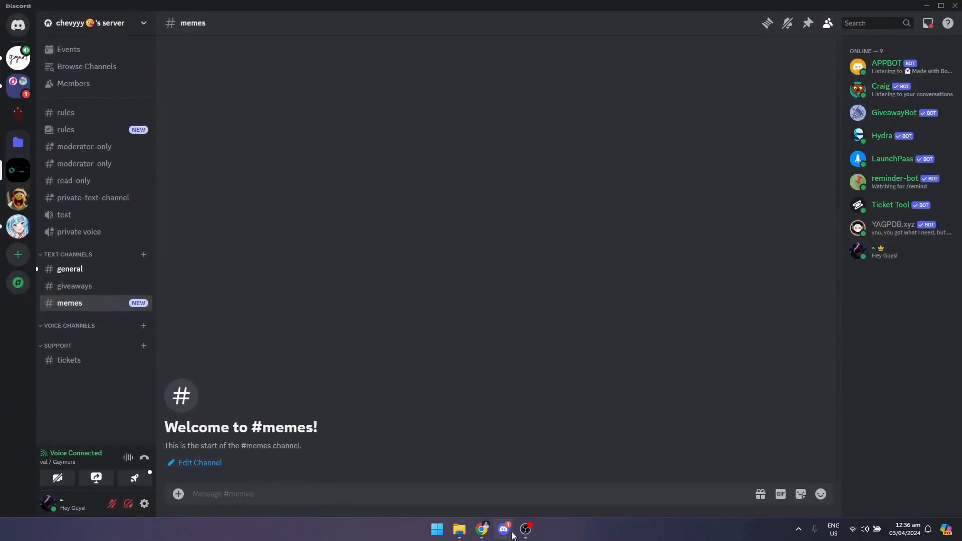
pyautogui.moveTo(900, 183)
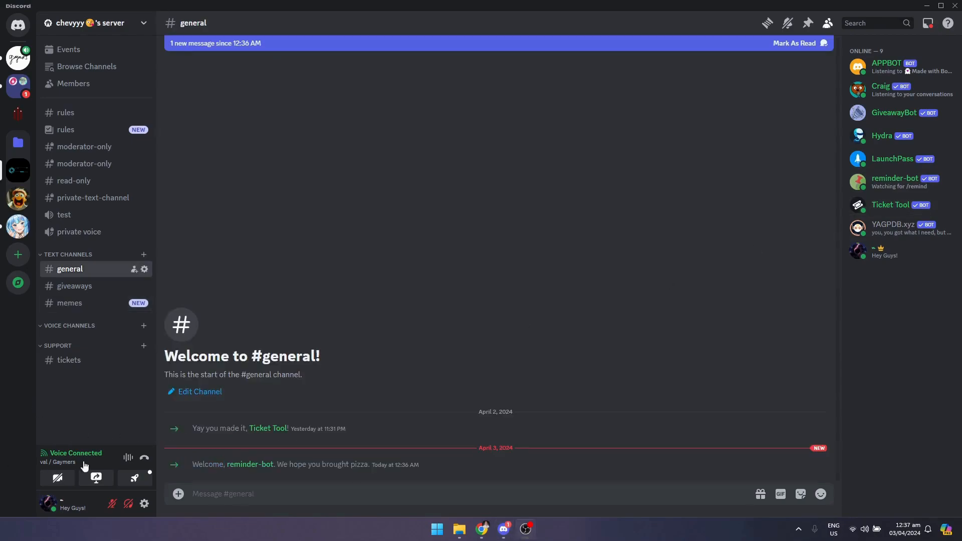
pyautogui.click(263, 493)
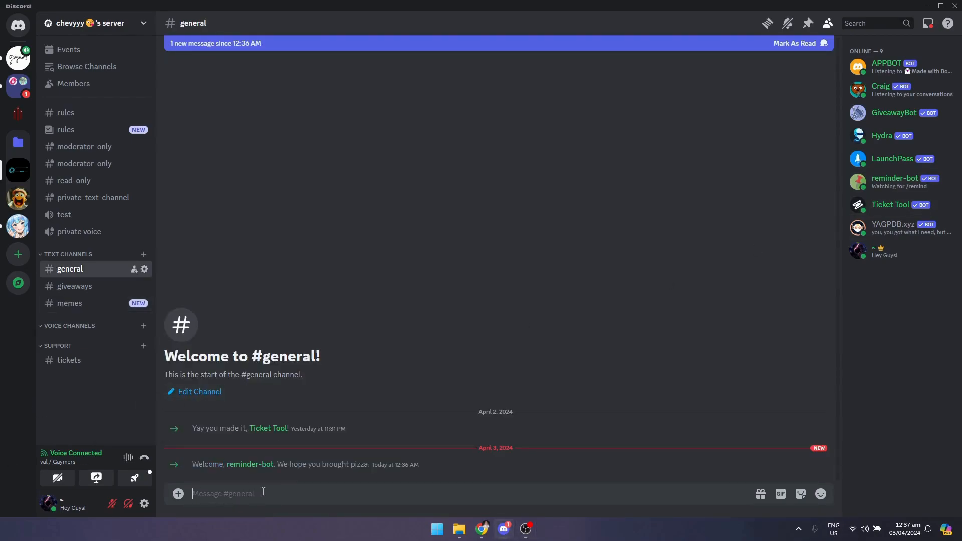
pyautogui.write('/remi')
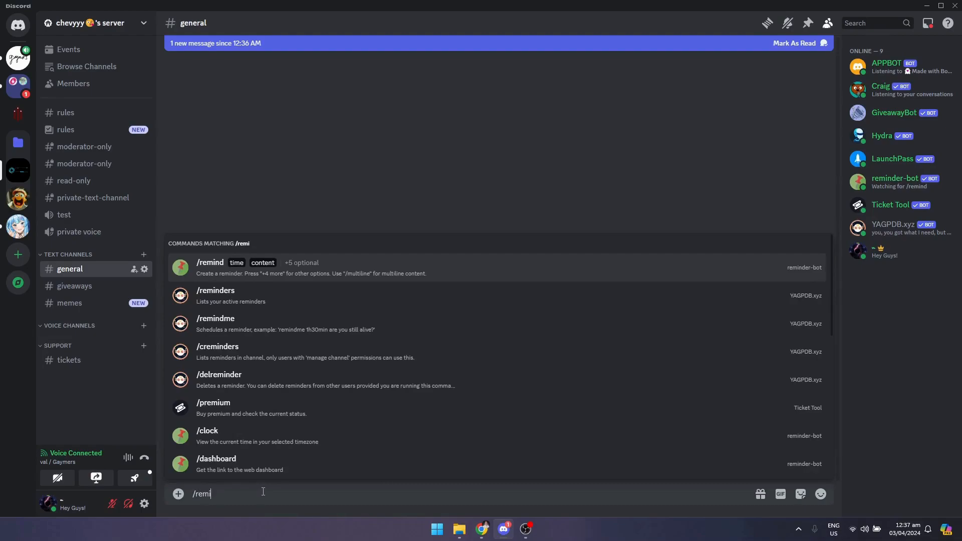
pyautogui.click(210, 262)
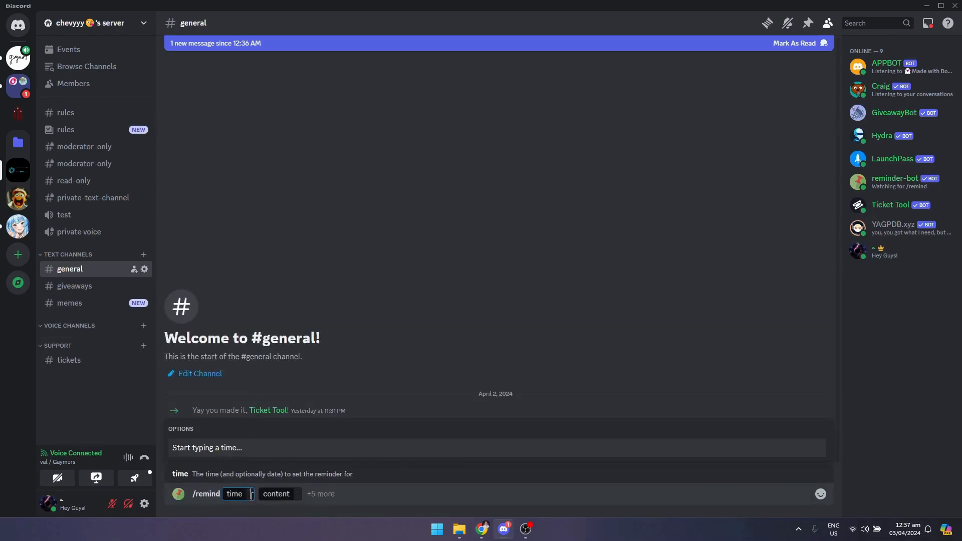
pyautogui.write('10')
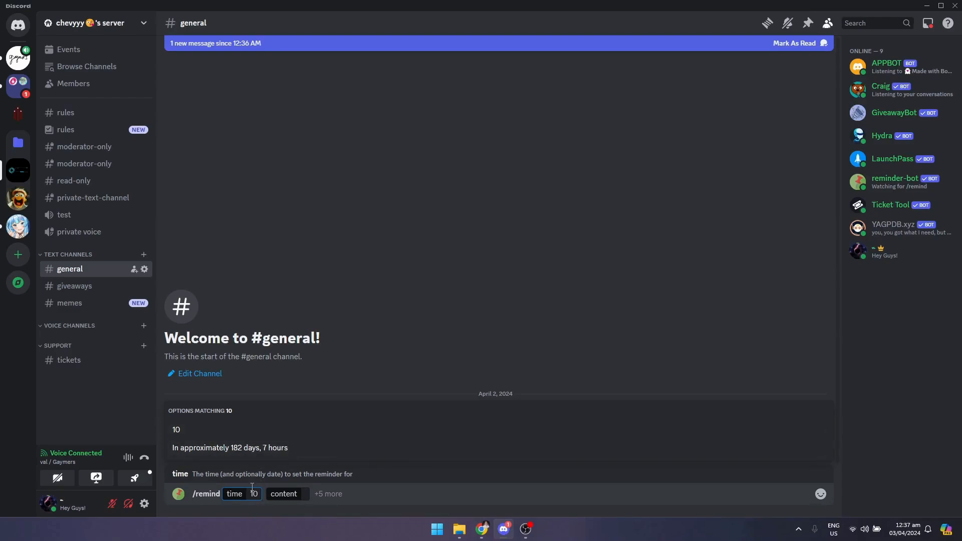
pyautogui.write(':')
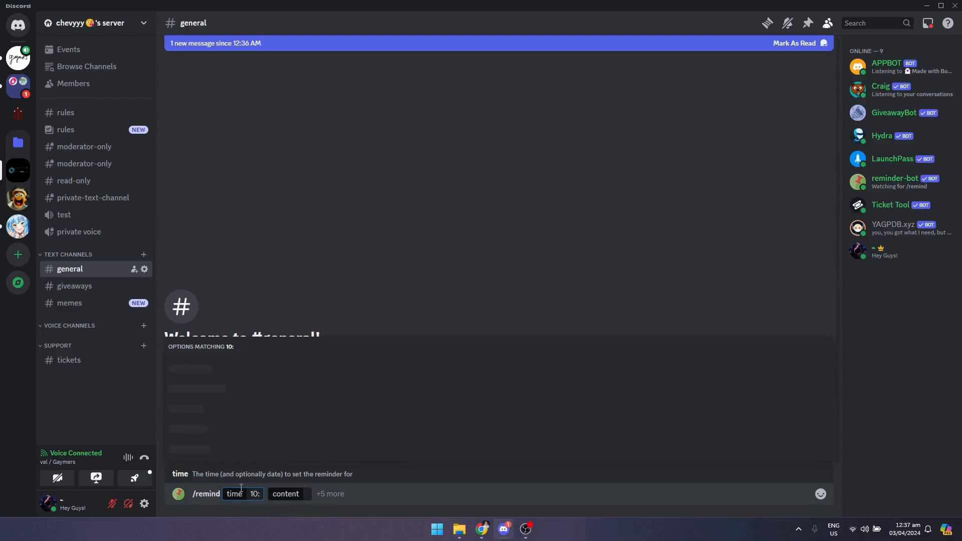
pyautogui.write('00:00')
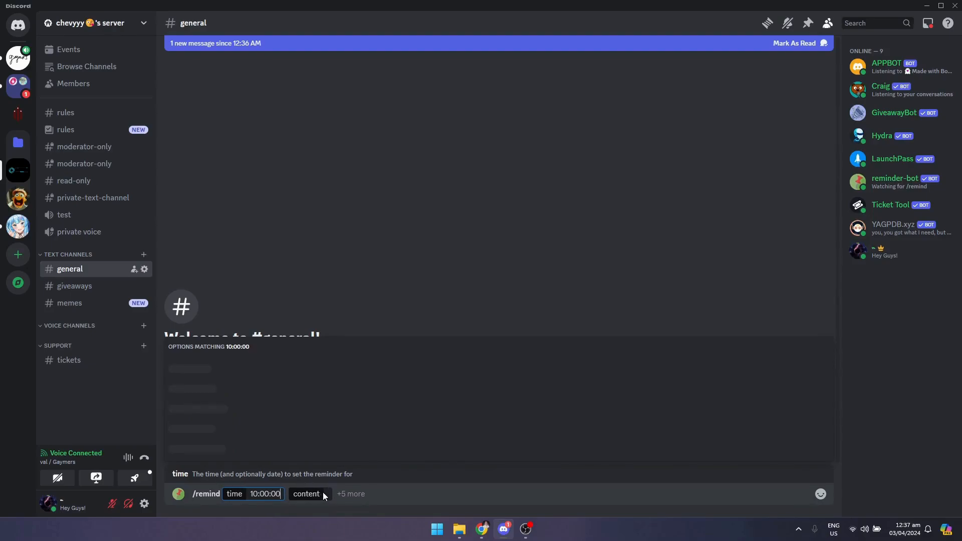
pyautogui.click(307, 495)
pyautogui.write('@')
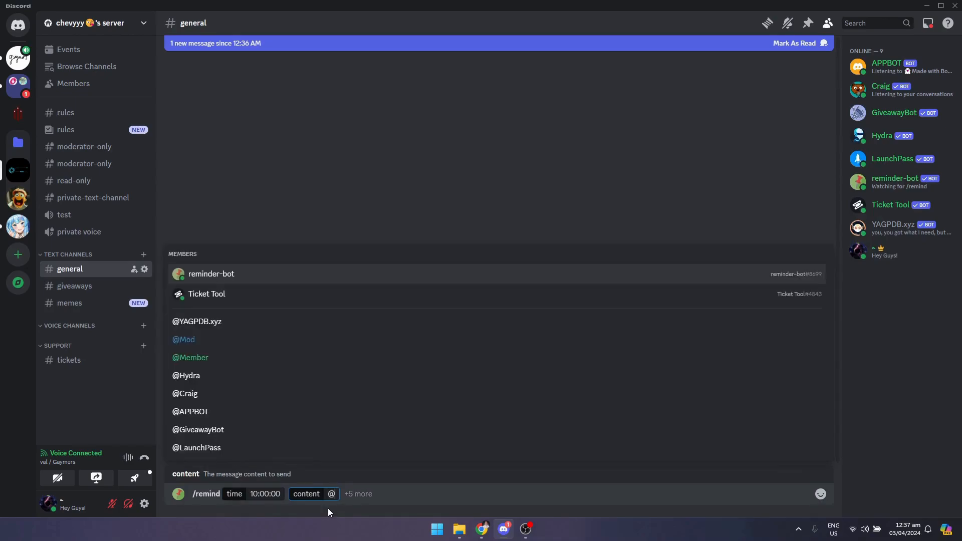
pyautogui.write('ch')
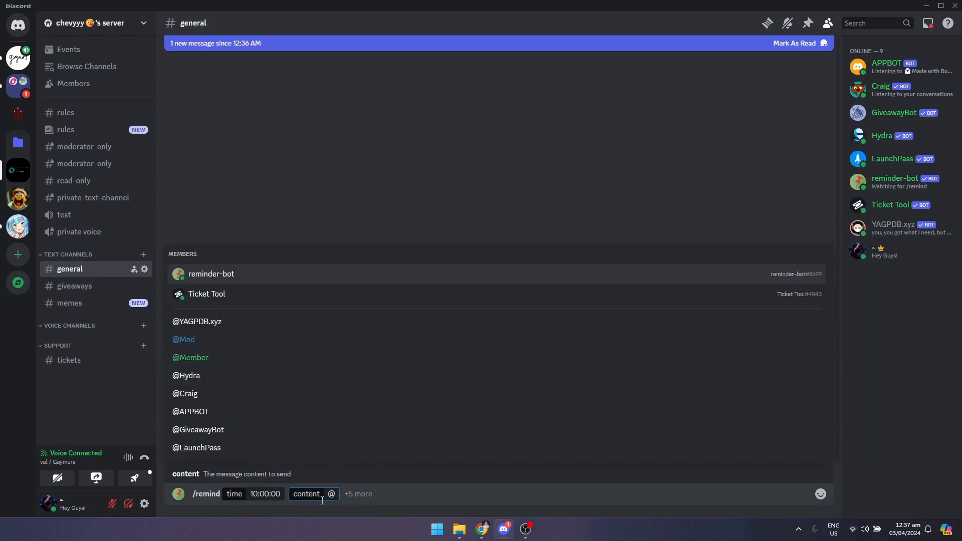
pyautogui.write('e')
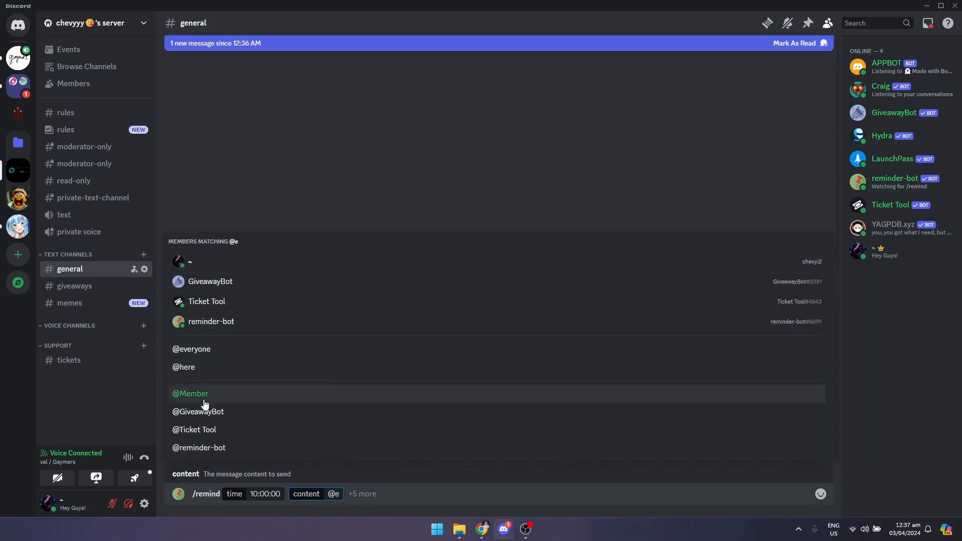
pyautogui.click(191, 349)
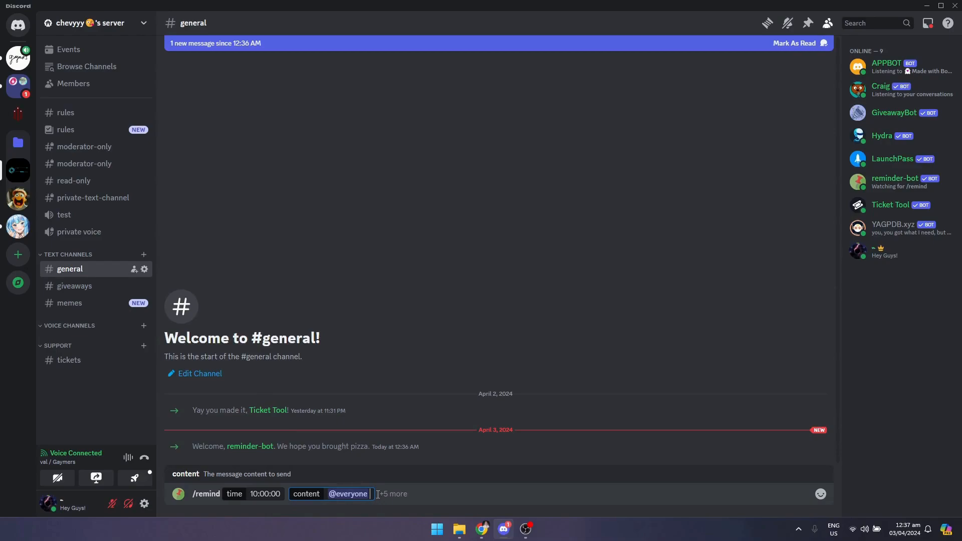
pyautogui.write('its time to play!')
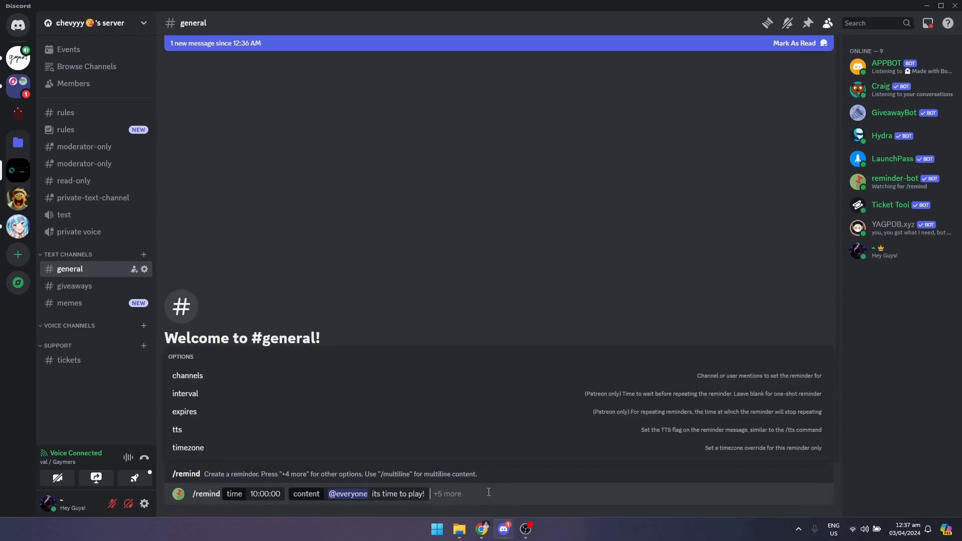
pyautogui.press('enter')
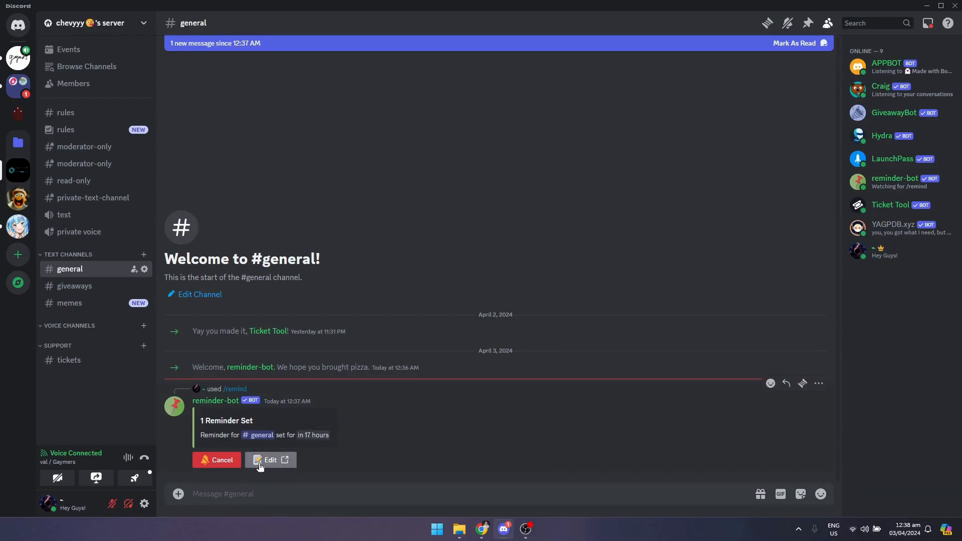
# - Open the reminder on the web dashboard and approve reminder-bot's account access
pyautogui.click(270, 460)
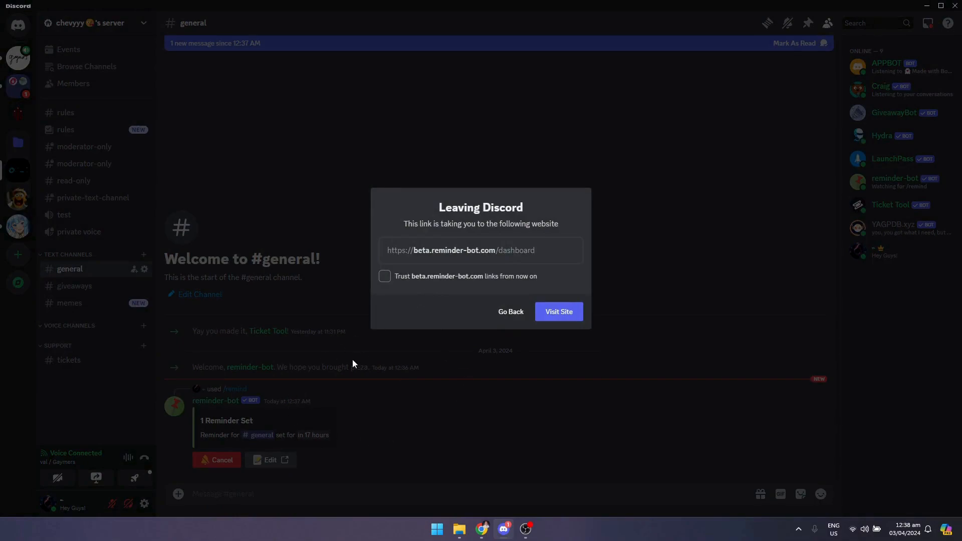
pyautogui.click(385, 276)
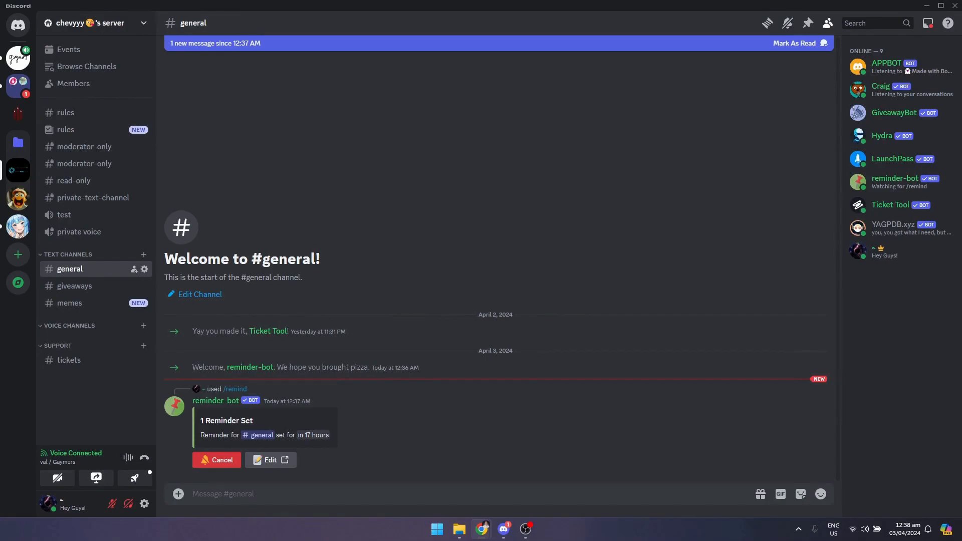
pyautogui.click(270, 460)
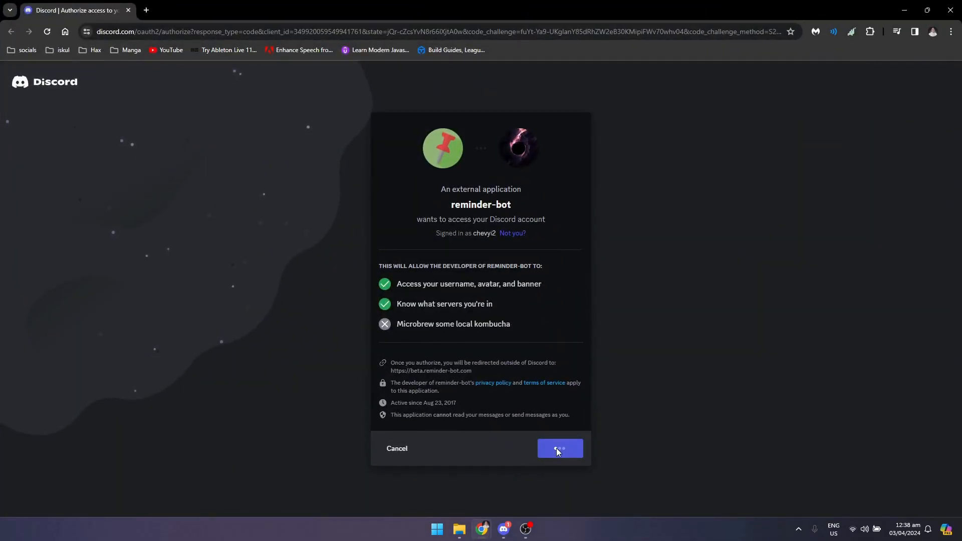
pyautogui.click(560, 449)
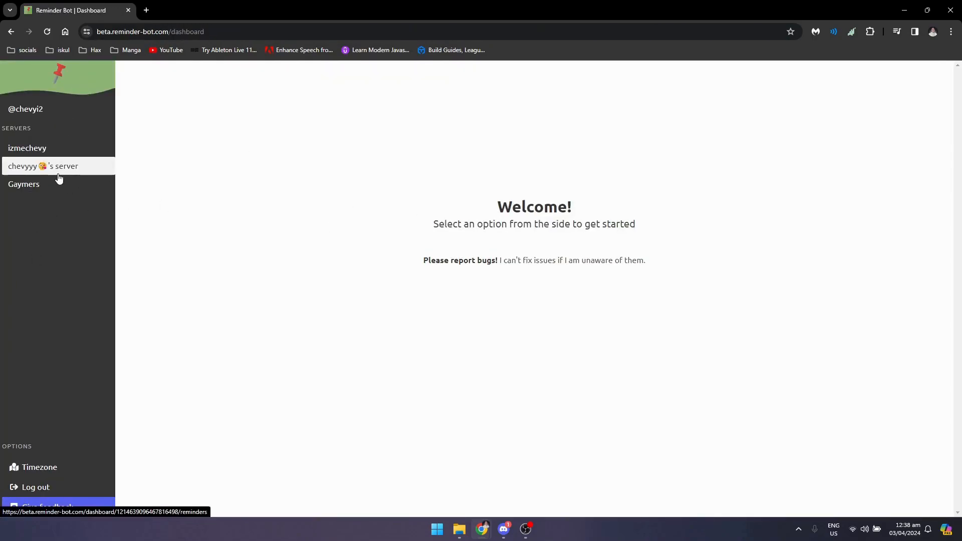
# - Open chevyyy's server on the dashboard and create a default reminder for #rules
pyautogui.click(43, 166)
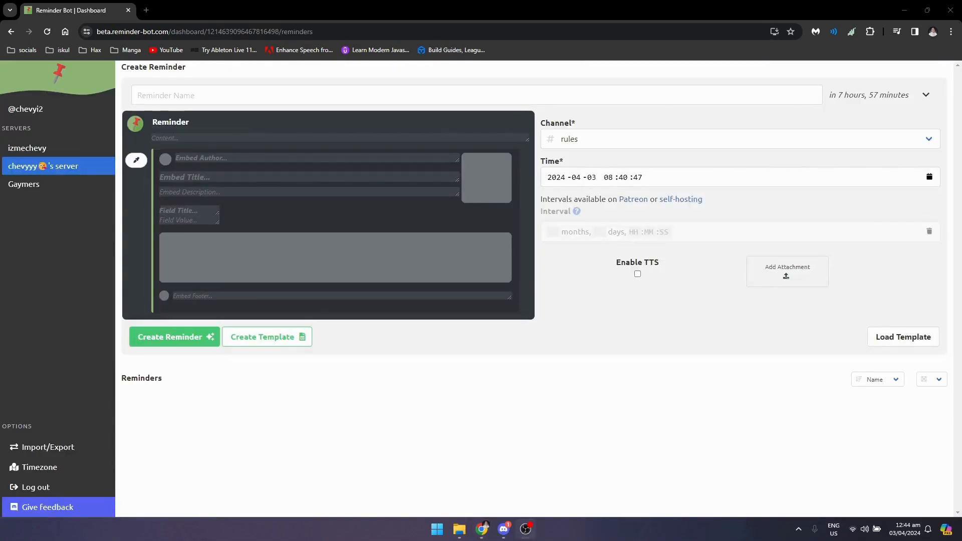
pyautogui.moveTo(209, 344)
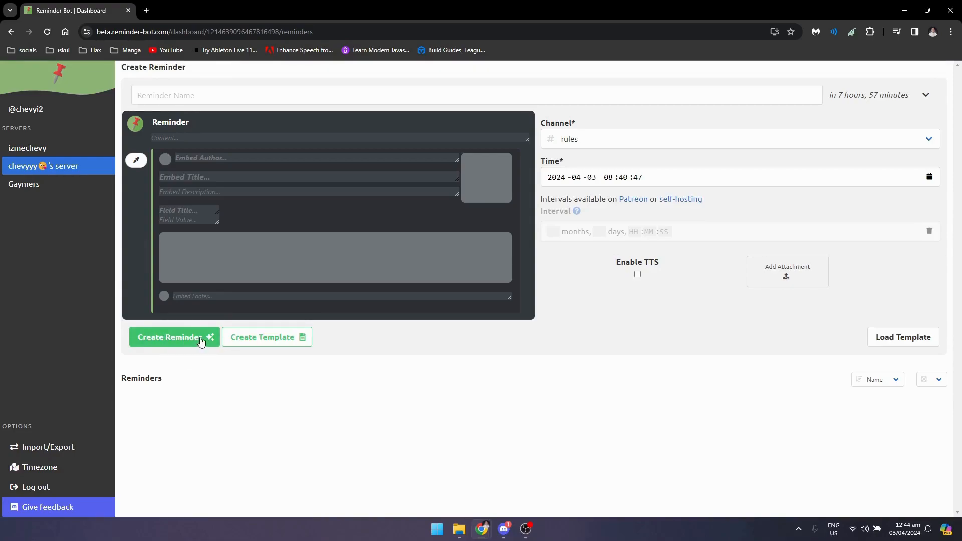
pyautogui.click(174, 337)
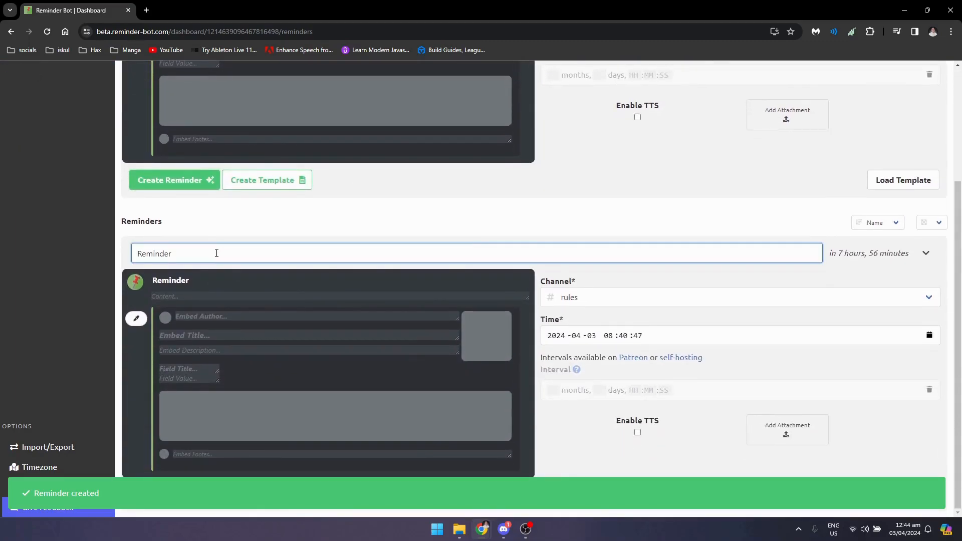
# - Name the reminder GAMING TIME and set its message to 'It's time'
pyautogui.write('GAMING TIME')
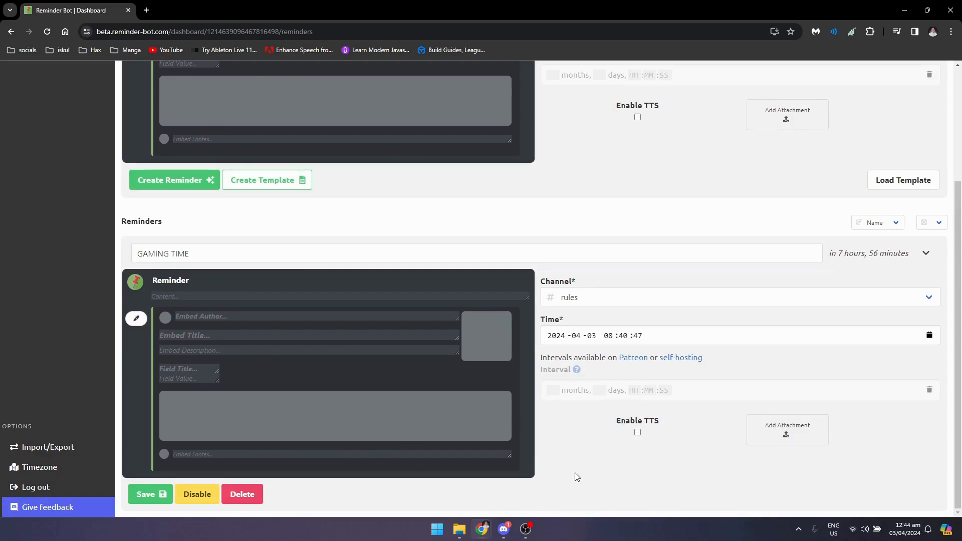
pyautogui.click(339, 296)
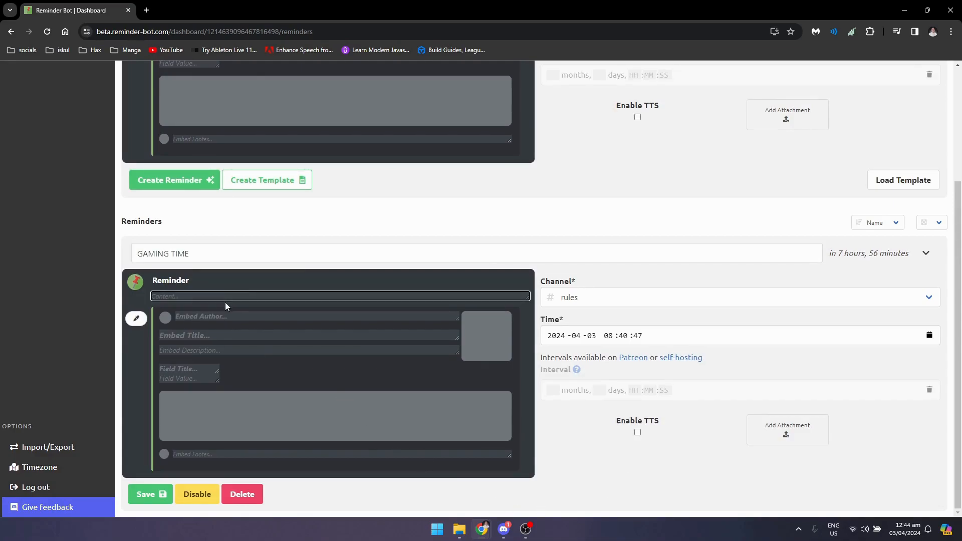
pyautogui.click(340, 296)
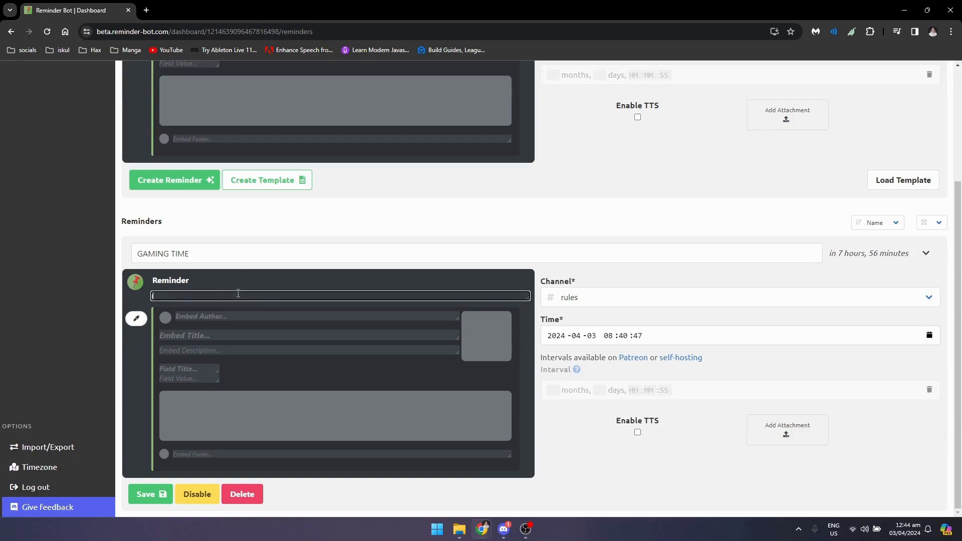
pyautogui.write("It's time")
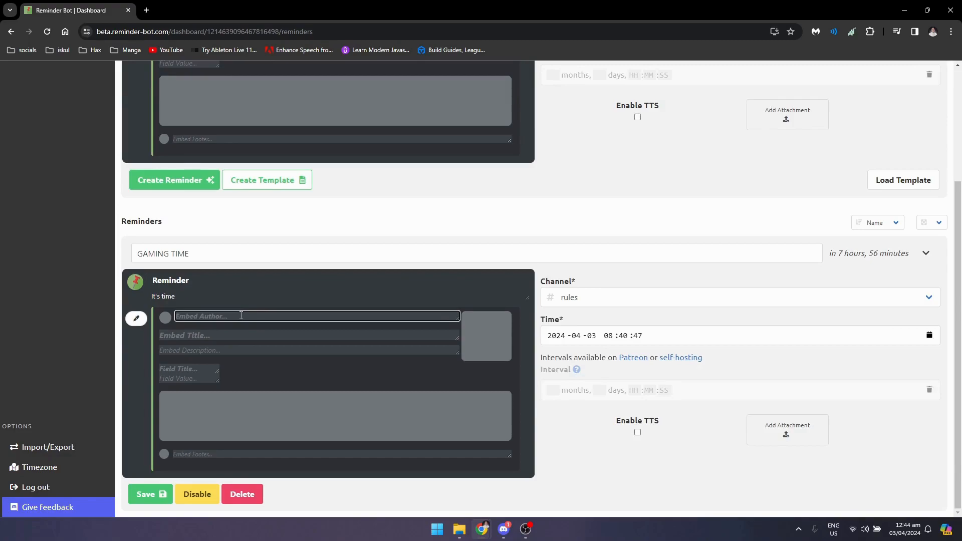
# - Set embed author 'Server Owner', title 'It's time to play', description 'Let's play any game you want!'
pyautogui.write('che')
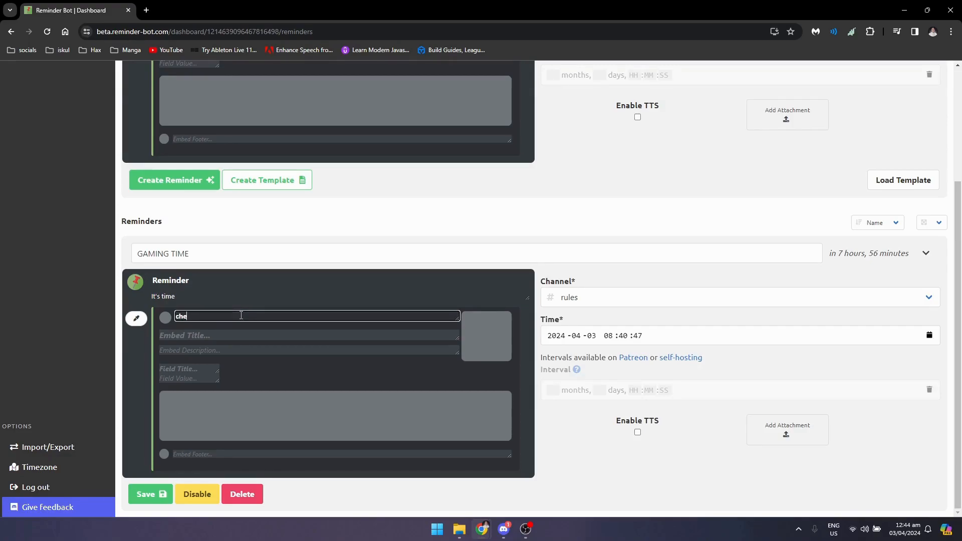
pyautogui.write('Server Owner')
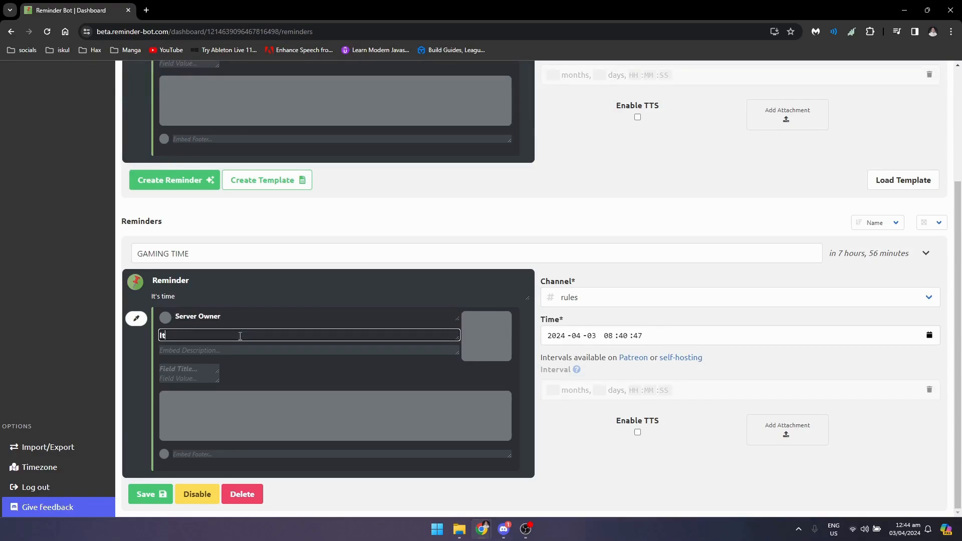
pyautogui.write("It's time to play")
pyautogui.click(309, 351)
pyautogui.write("Let's play an")
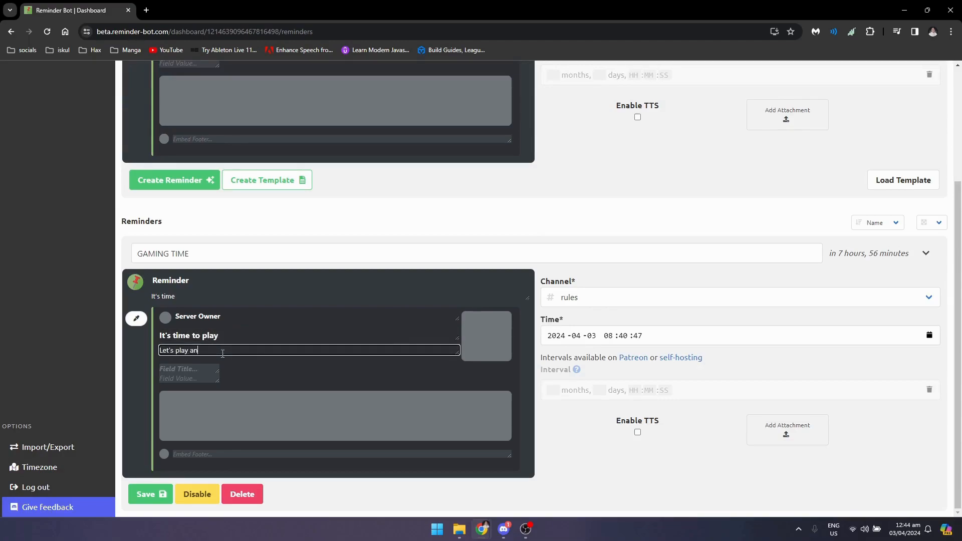
pyautogui.write('y game you want')
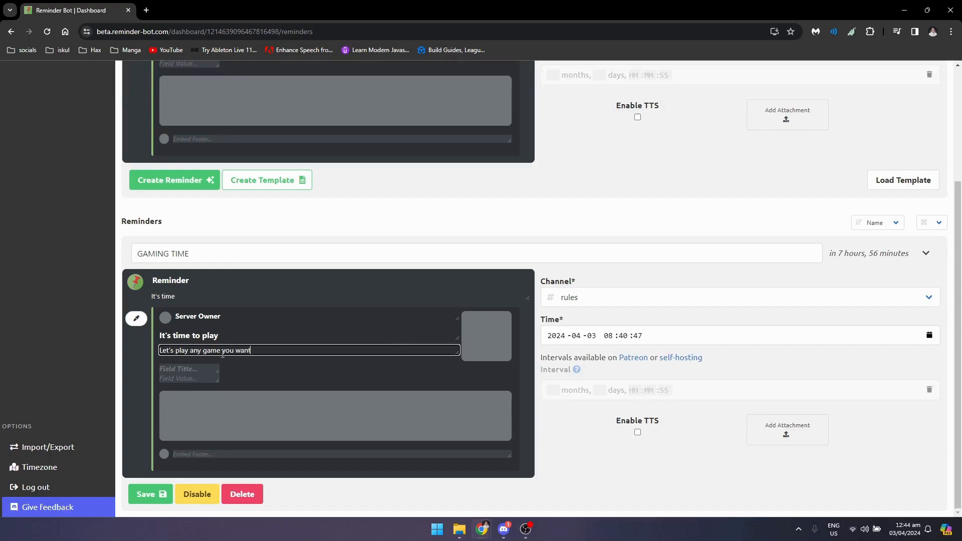
pyautogui.click(485, 336)
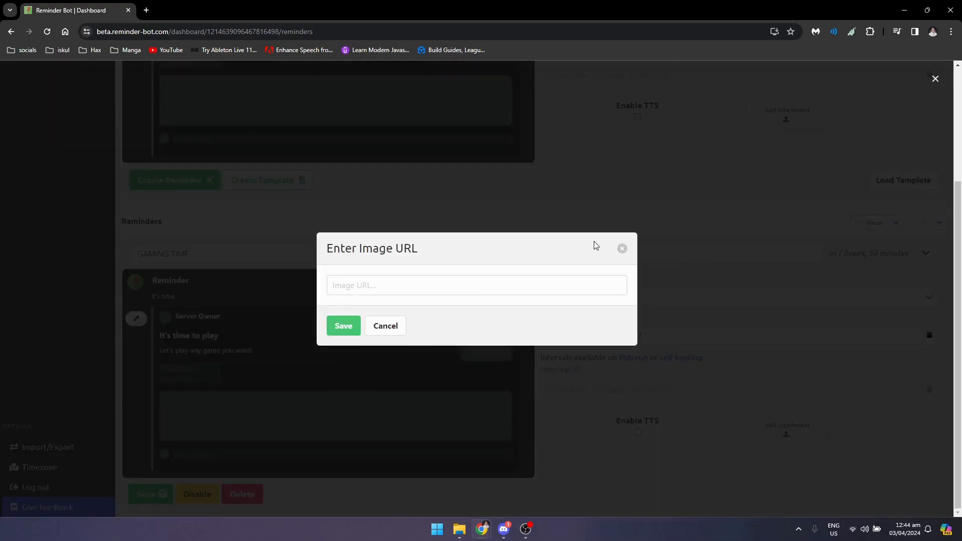
pyautogui.click(385, 326)
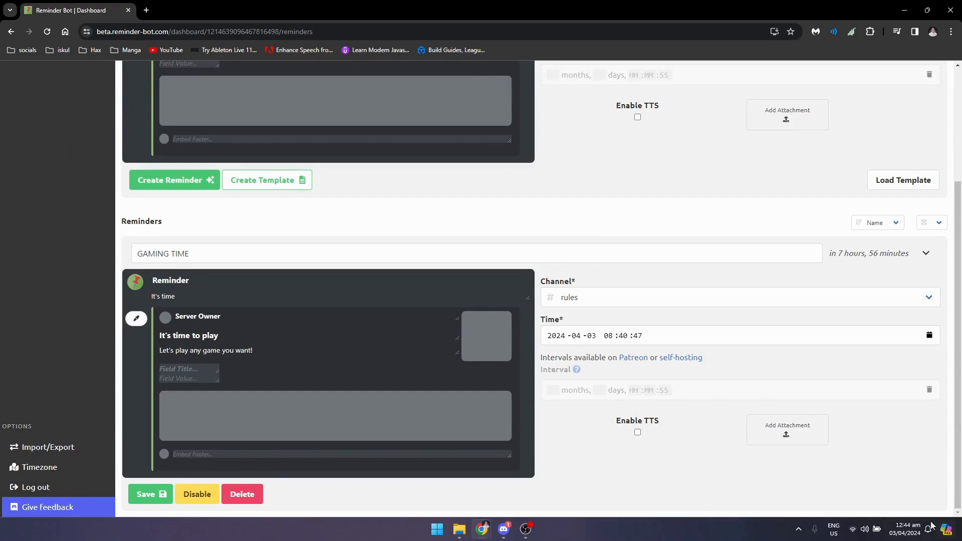
pyautogui.click(607, 336)
pyautogui.write('0')
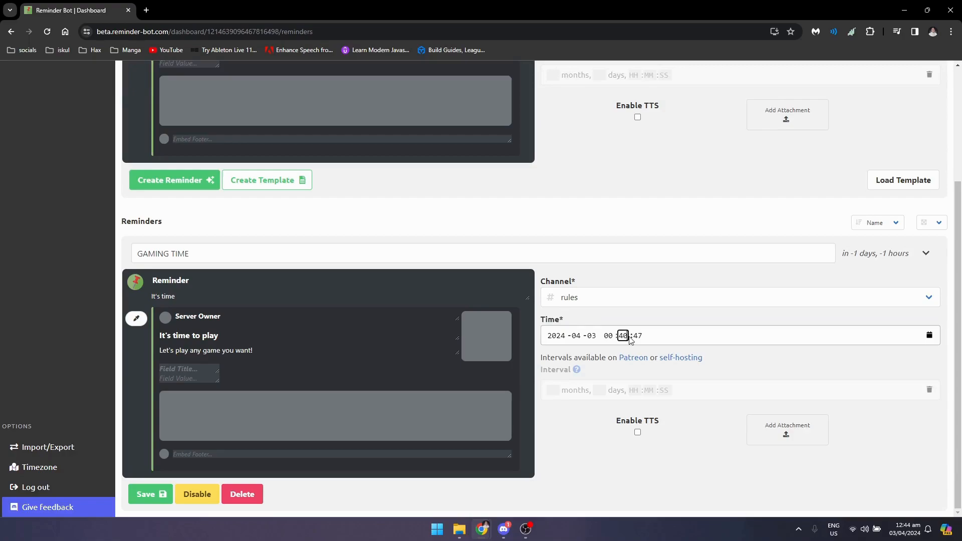
# - Change the GAMING TIME reminder's time to 00:45:00, save, and return to Discord
pyautogui.click(622, 336)
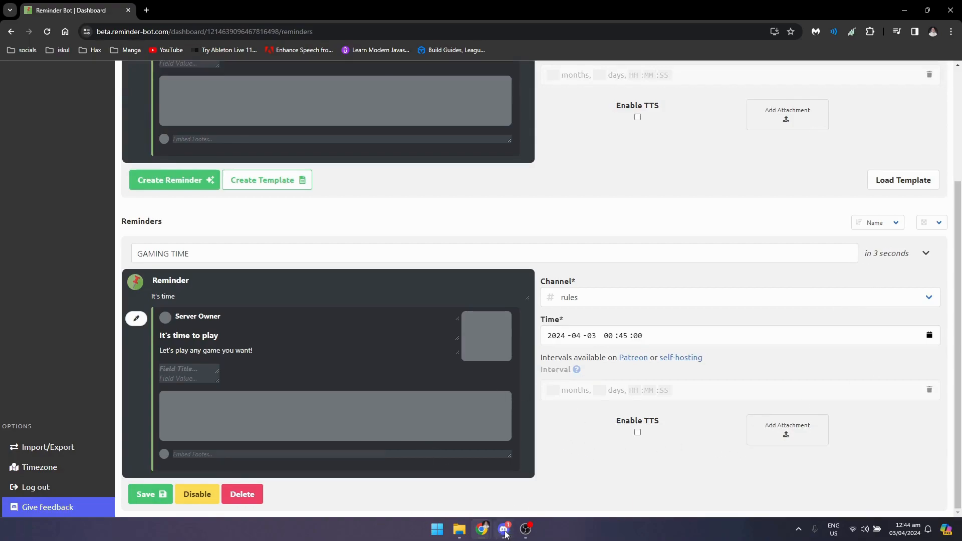
pyautogui.click(503, 530)
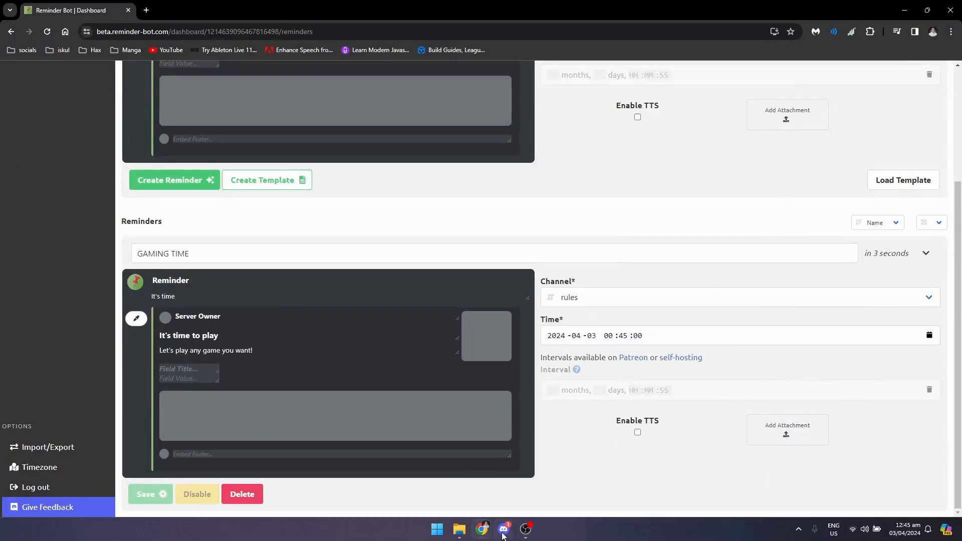
pyautogui.click(503, 529)
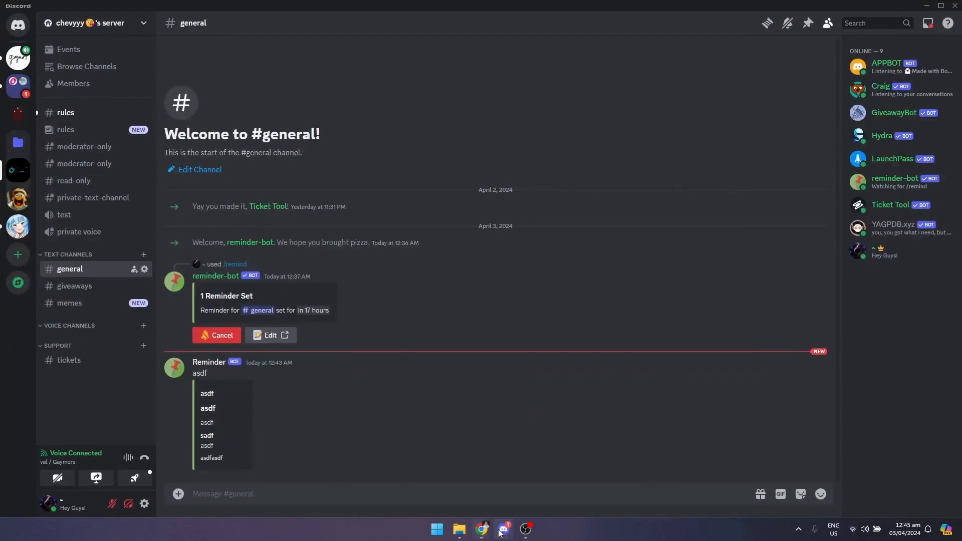
pyautogui.click(482, 530)
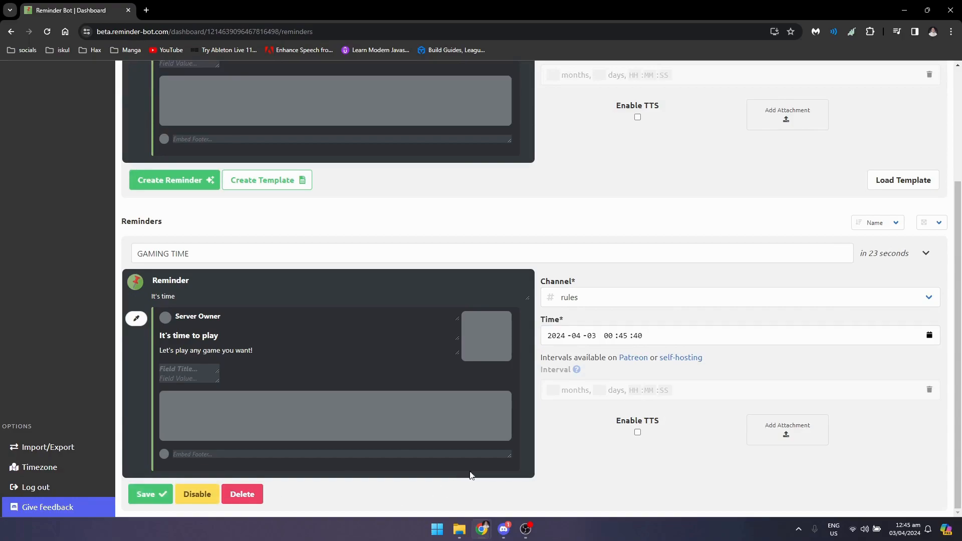
pyautogui.moveTo(128, 518)
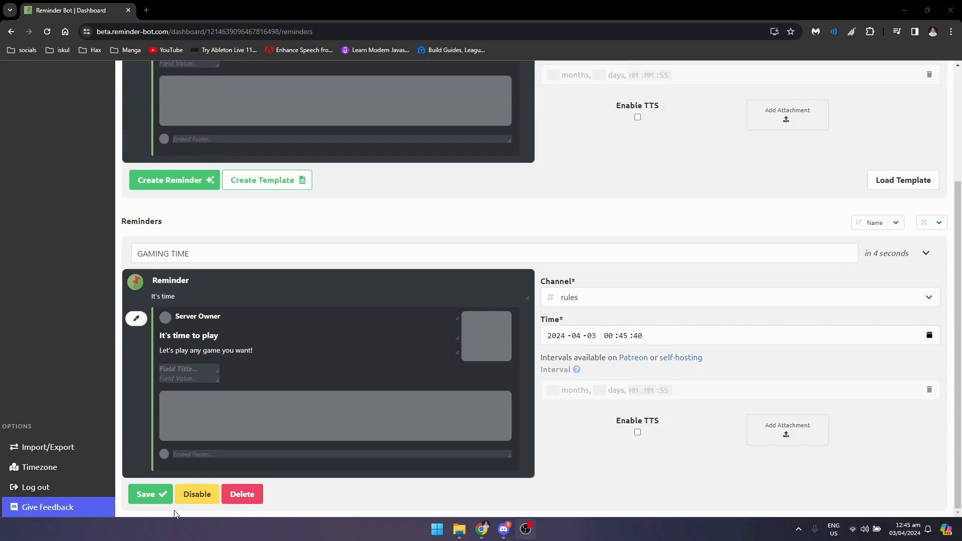
# - Save the GAMING TIME reminder with its time set to 00:45:40
pyautogui.click(150, 494)
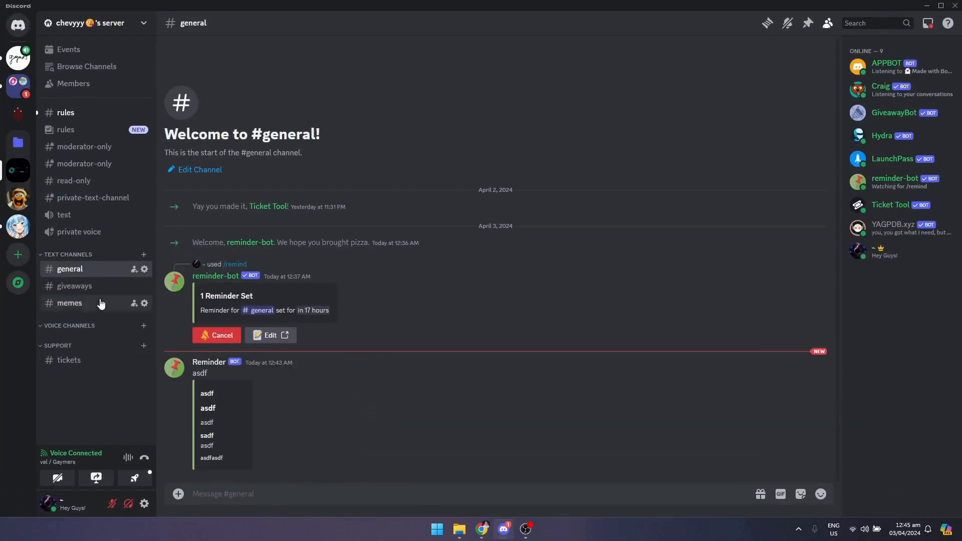
# - View the delivered 'It's time to play' embed reminder in #rules
pyautogui.click(65, 112)
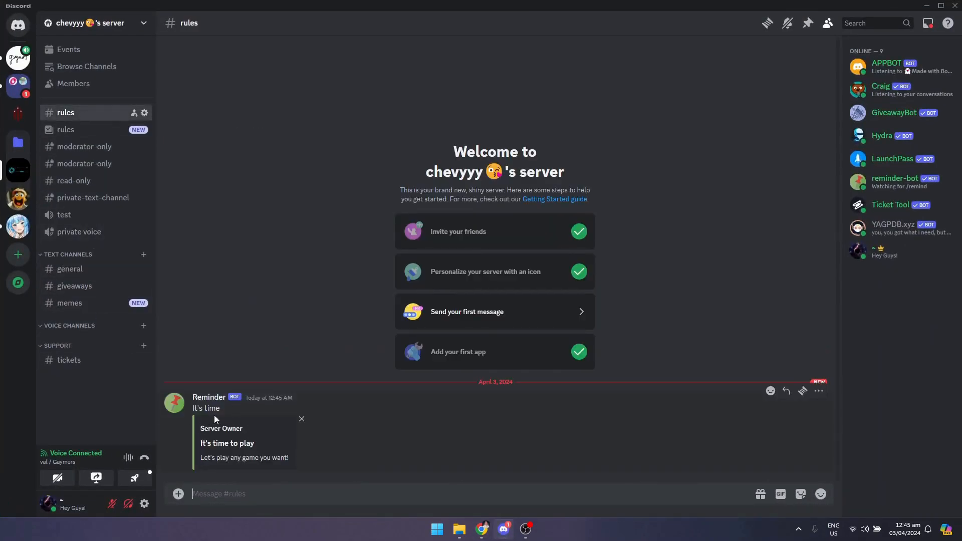
pyautogui.moveTo(240, 453)
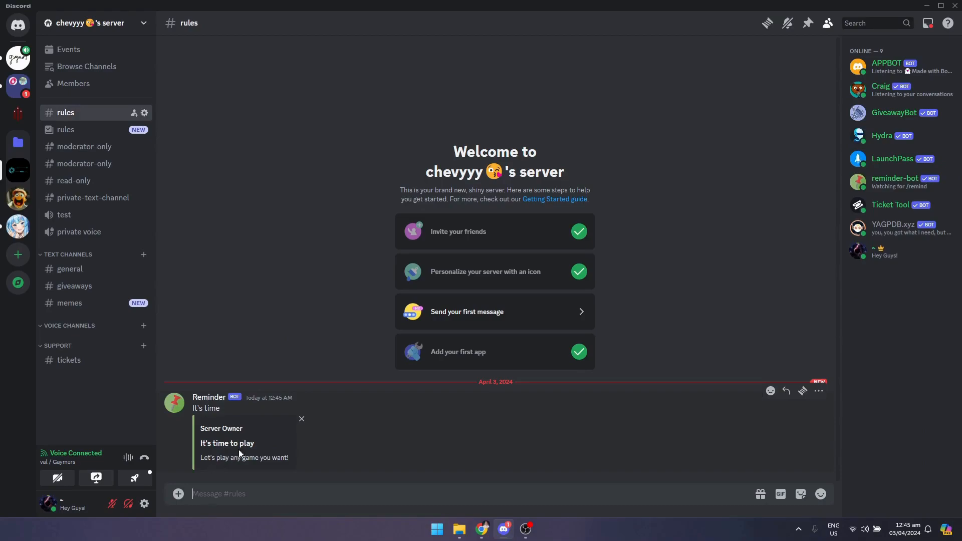